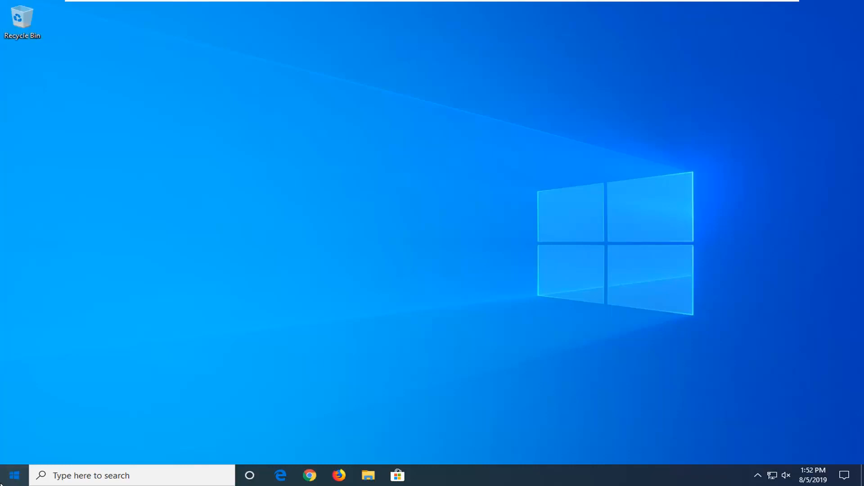
# Search the Start menu for 'settings'.
pyautogui.click(13, 476)
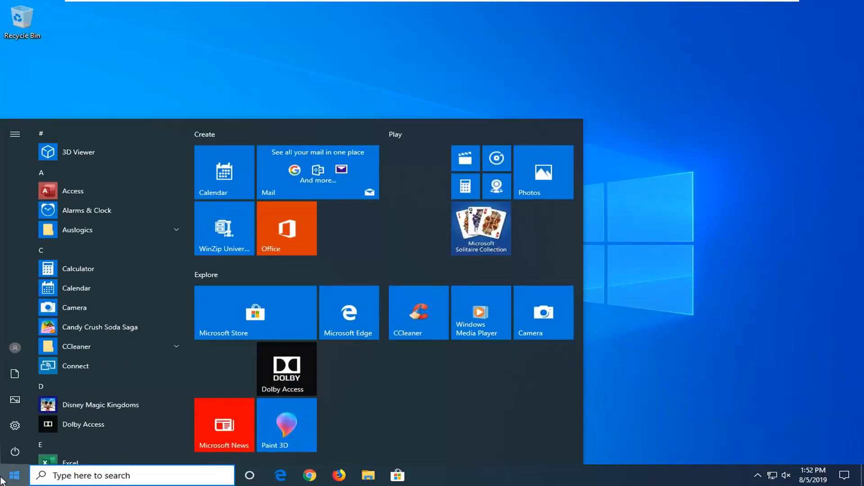
pyautogui.write('settings')
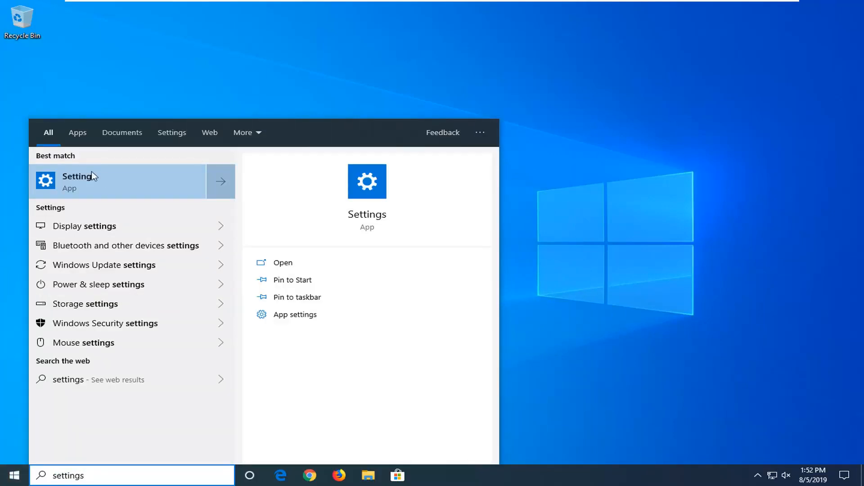
pyautogui.moveTo(113, 185)
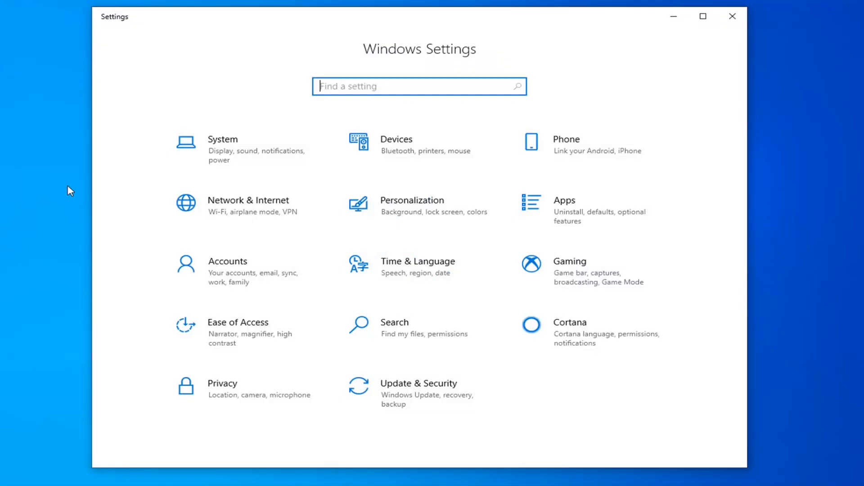
pyautogui.moveTo(110, 238)
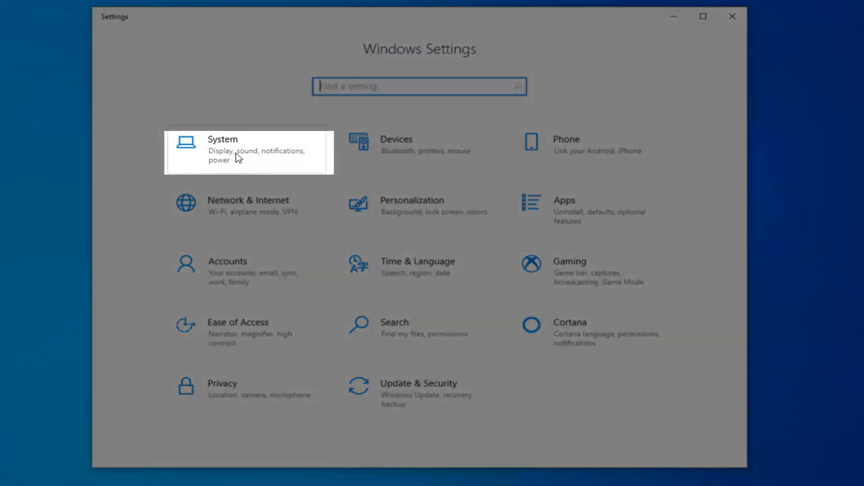
# Under System › Notifications & actions, turn off 'Get tips, tricks, and suggestions as you use Windows'.
pyautogui.click(238, 149)
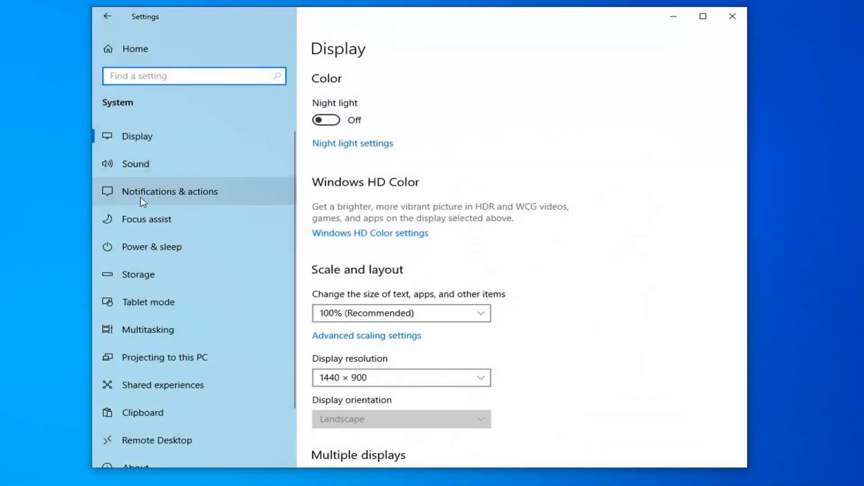
pyautogui.click(170, 192)
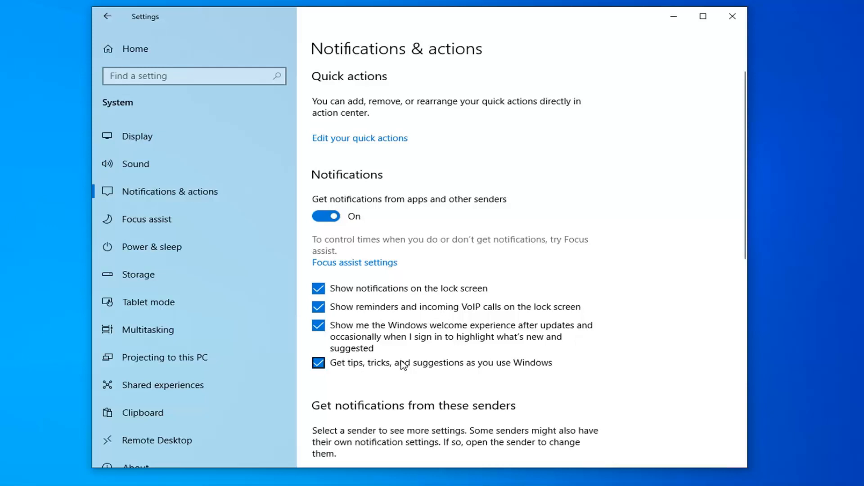
pyautogui.click(318, 362)
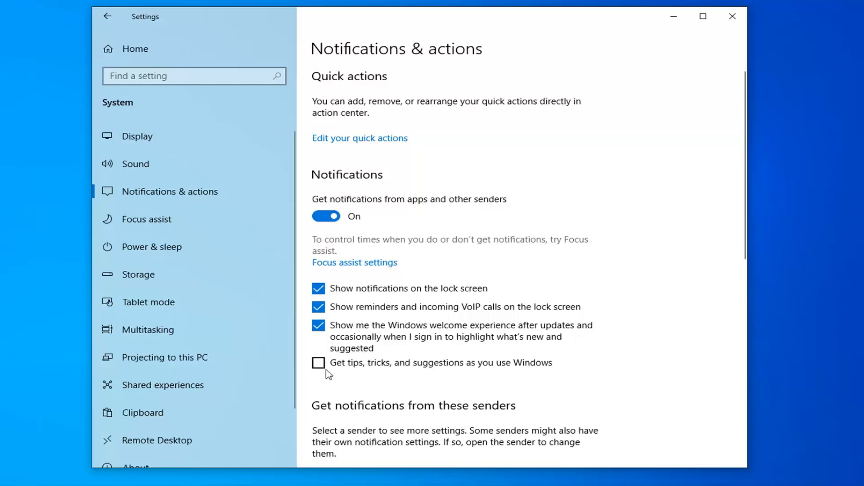
pyautogui.moveTo(106, 17)
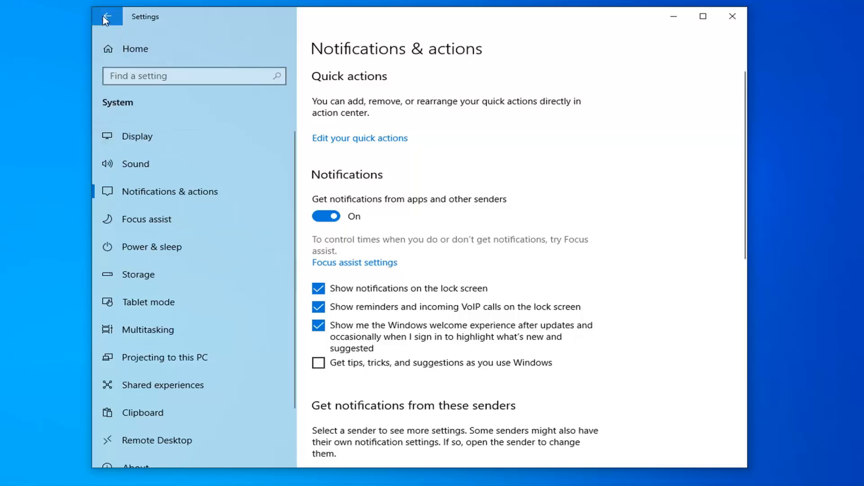
pyautogui.moveTo(116, 21)
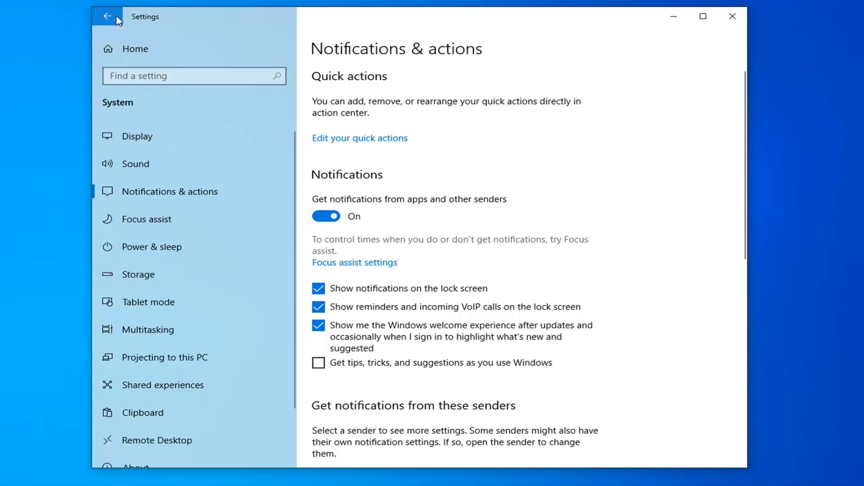
# Under Personalization › Start, switch 'Show suggestions occasionally in Start' to Off.
pyautogui.click(107, 16)
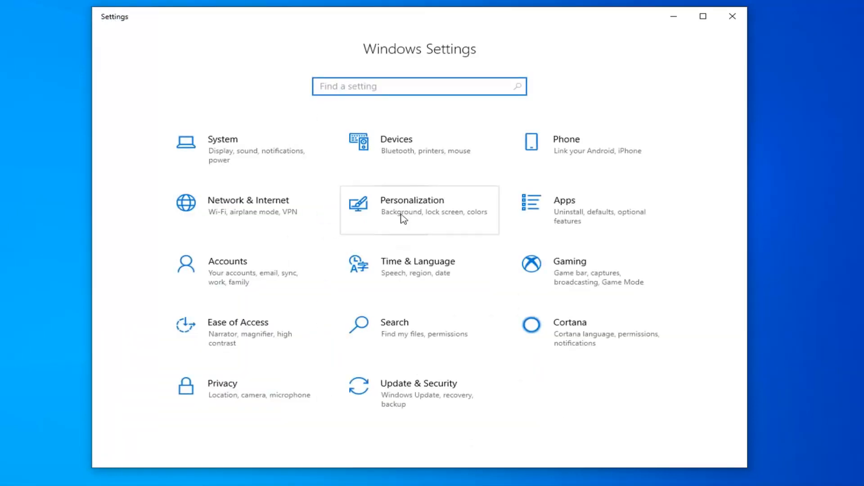
pyautogui.click(419, 210)
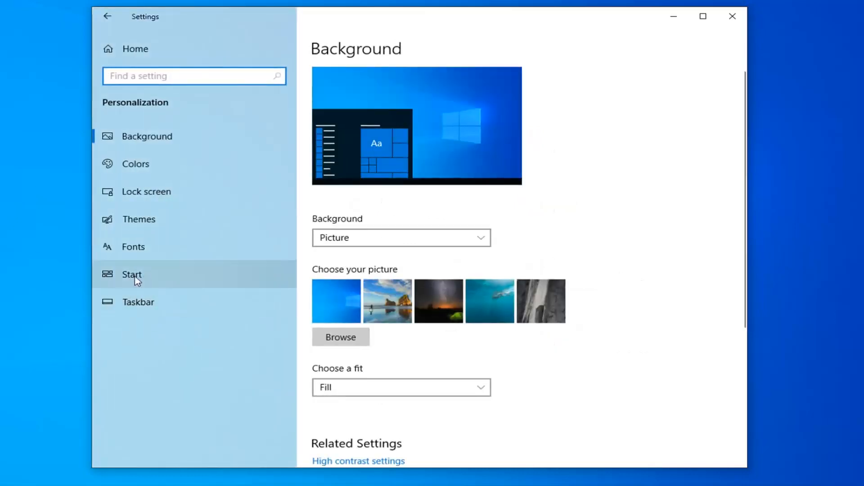
pyautogui.click(131, 275)
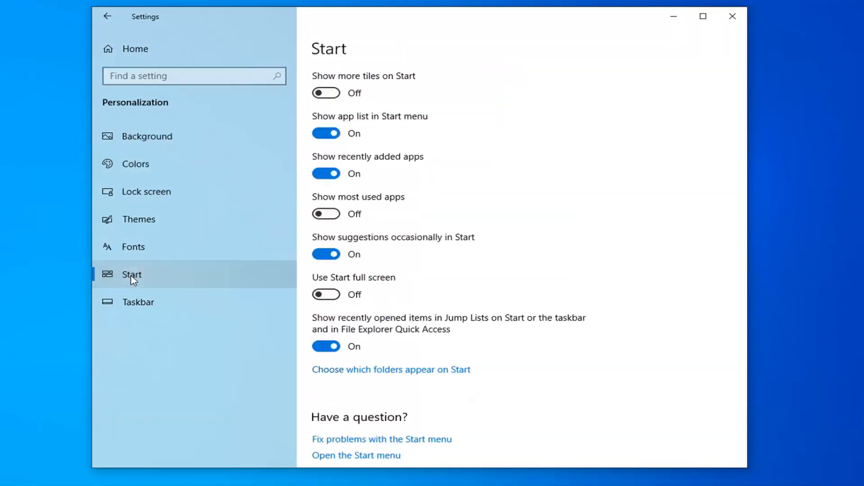
pyautogui.moveTo(274, 278)
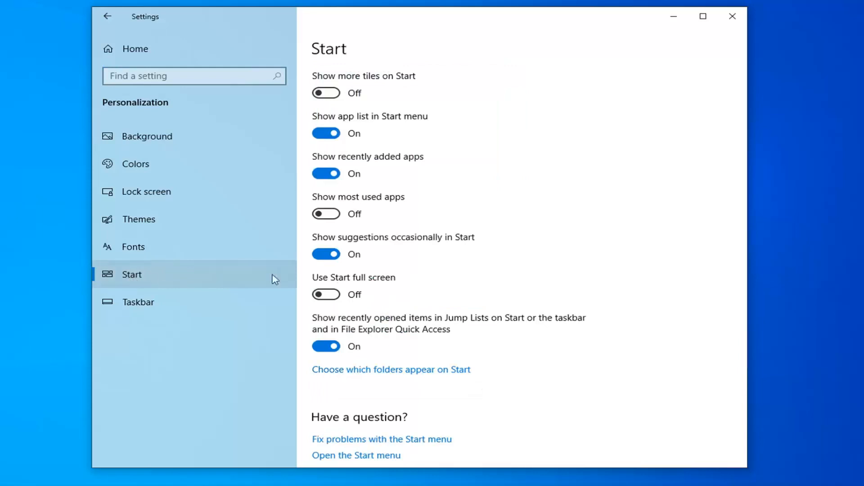
pyautogui.moveTo(392, 246)
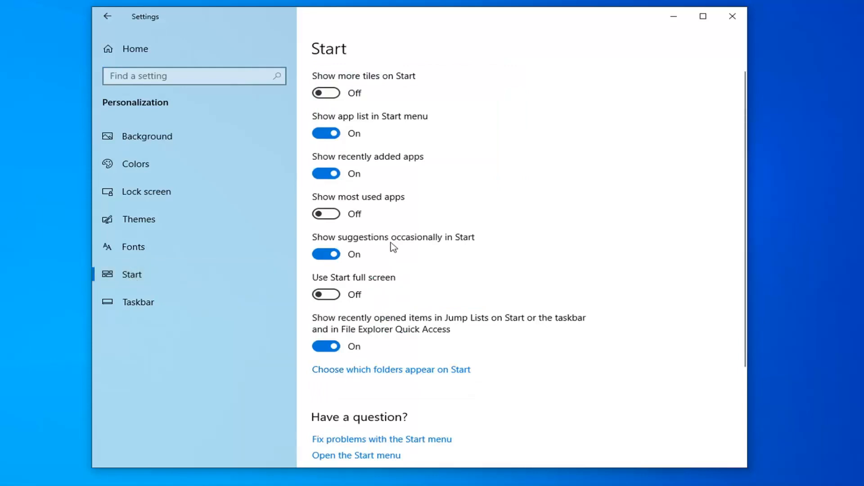
pyautogui.click(326, 254)
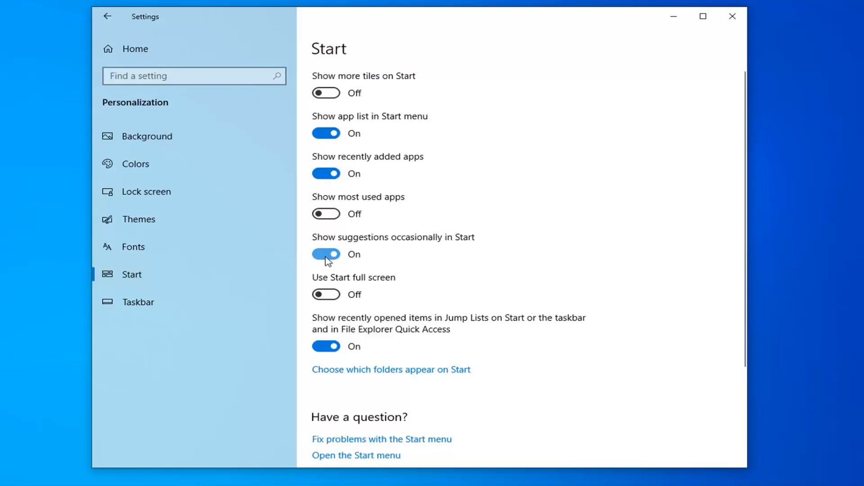
pyautogui.click(326, 254)
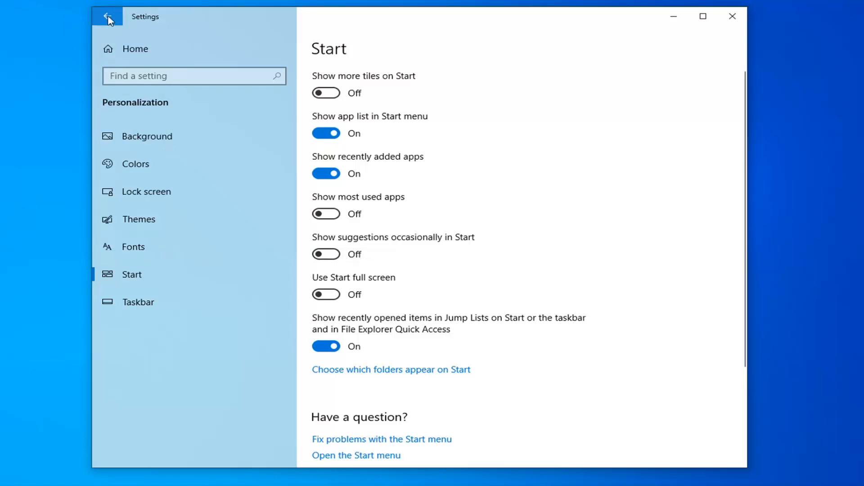
# Go to Privacy › Background apps from the Settings home page.
pyautogui.click(108, 16)
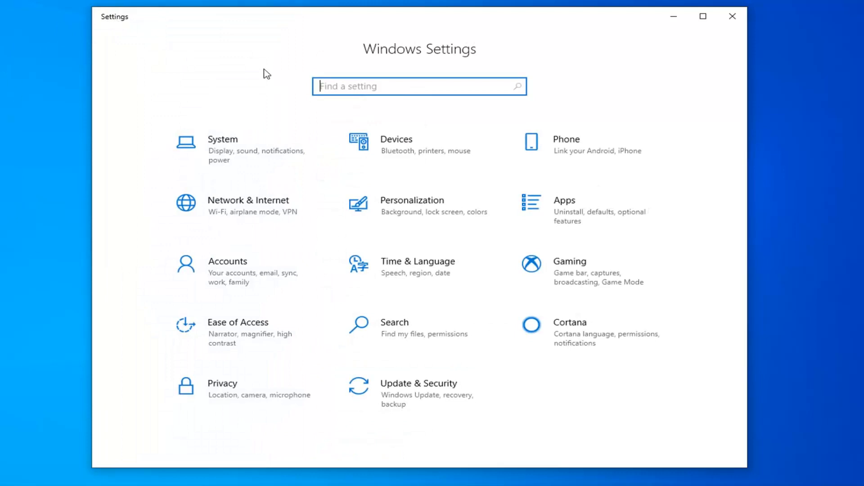
pyautogui.click(222, 383)
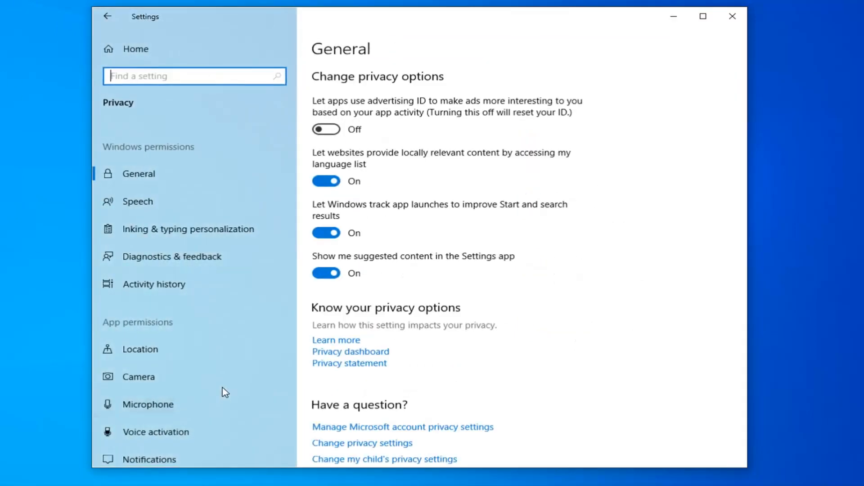
pyautogui.moveTo(192, 279)
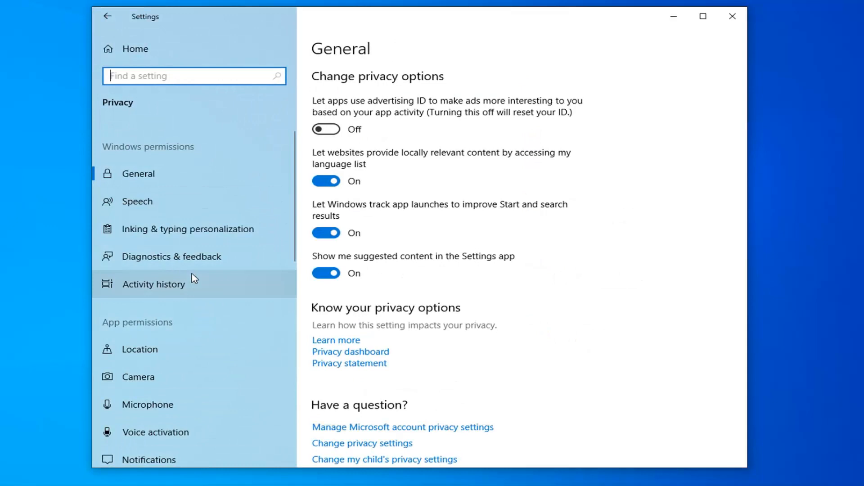
pyautogui.scroll(-3)
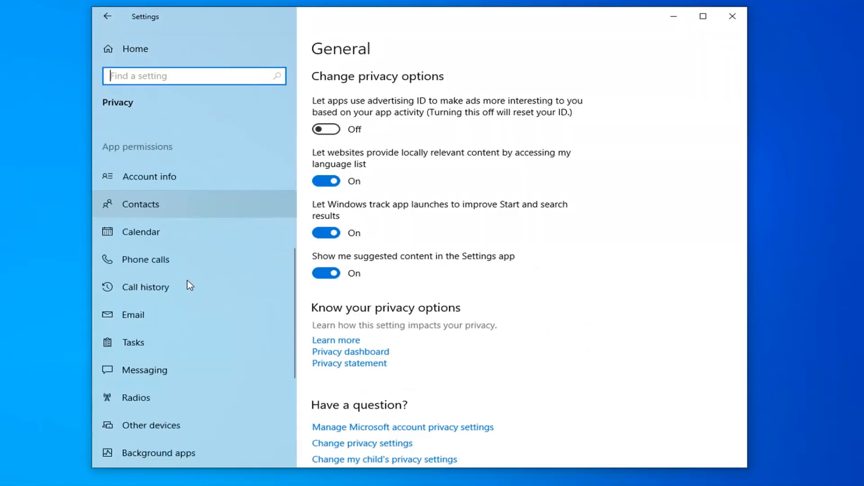
pyautogui.scroll(-3)
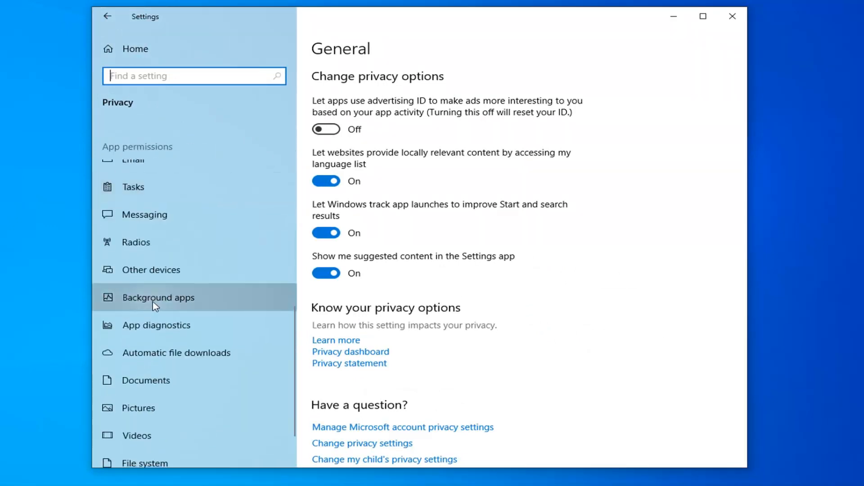
pyautogui.click(158, 297)
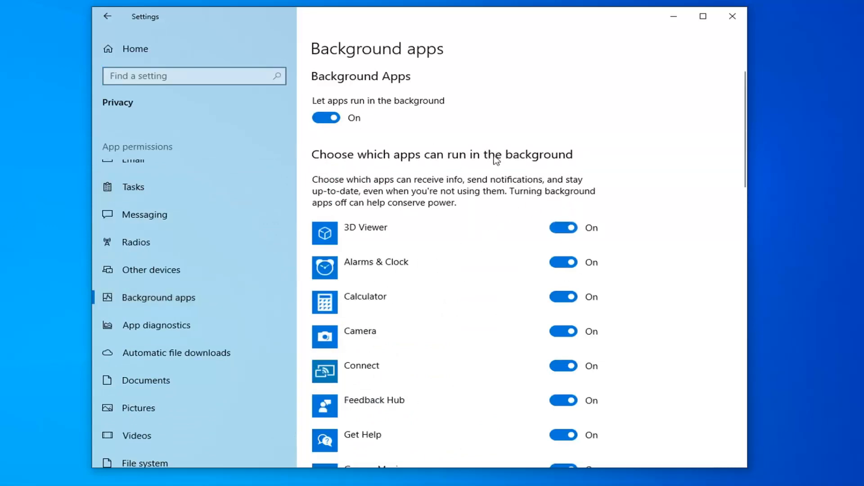
pyautogui.moveTo(523, 276)
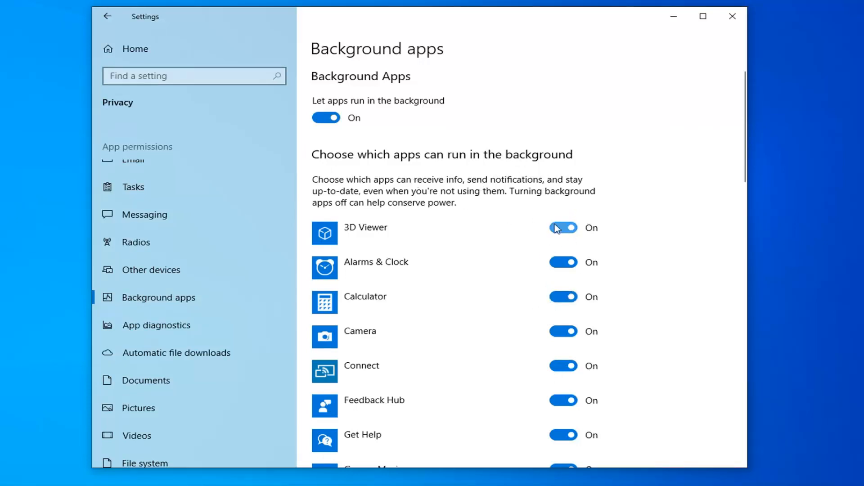
# Stop 3D Viewer and Feedback Hub running in the background, then close Settings.
pyautogui.click(563, 227)
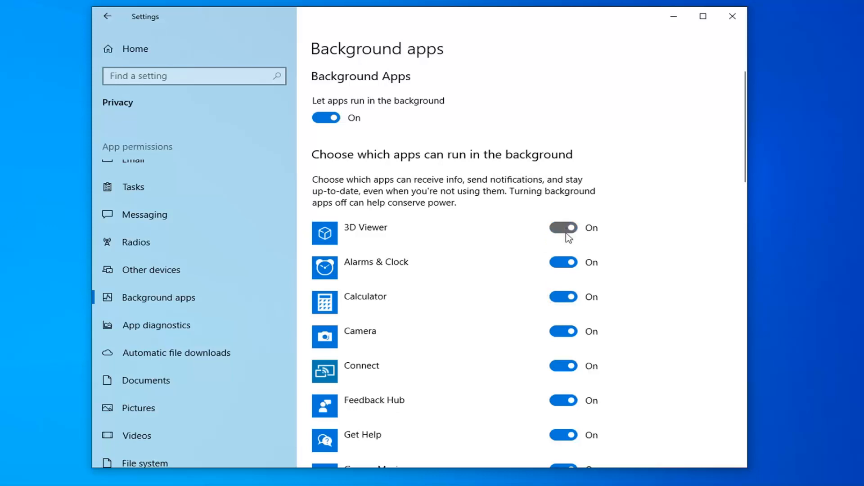
pyautogui.click(563, 228)
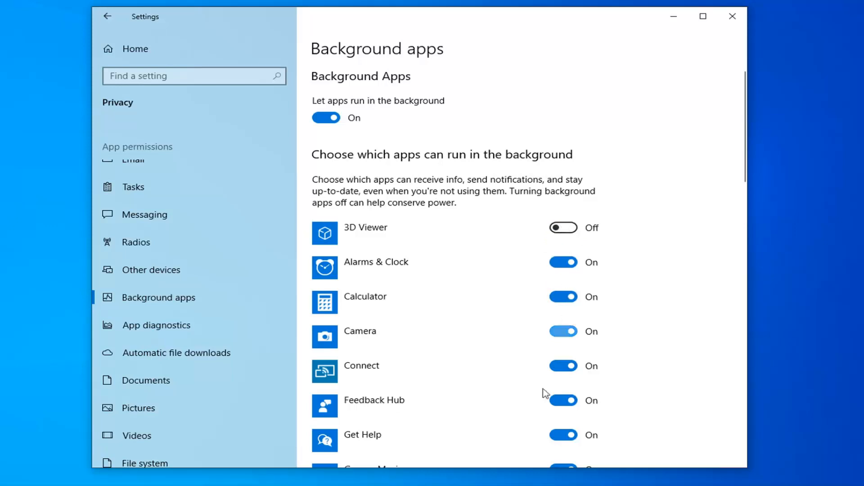
pyautogui.click(563, 400)
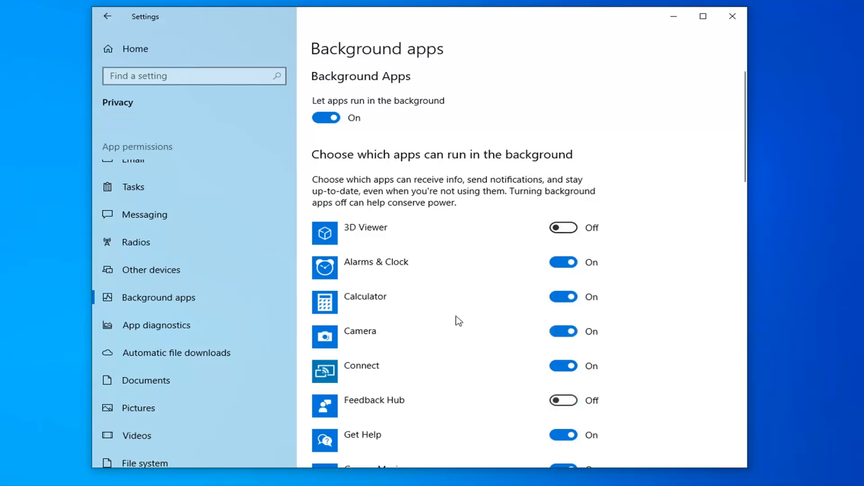
pyautogui.scroll(-3)
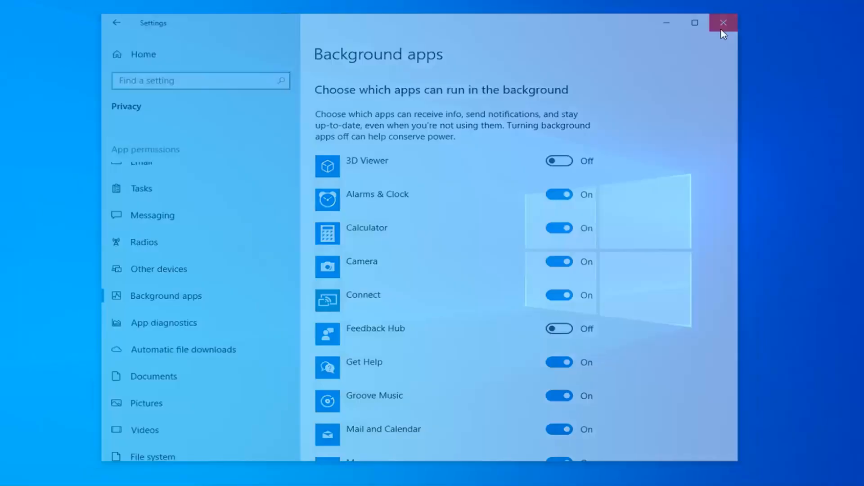
pyautogui.click(722, 22)
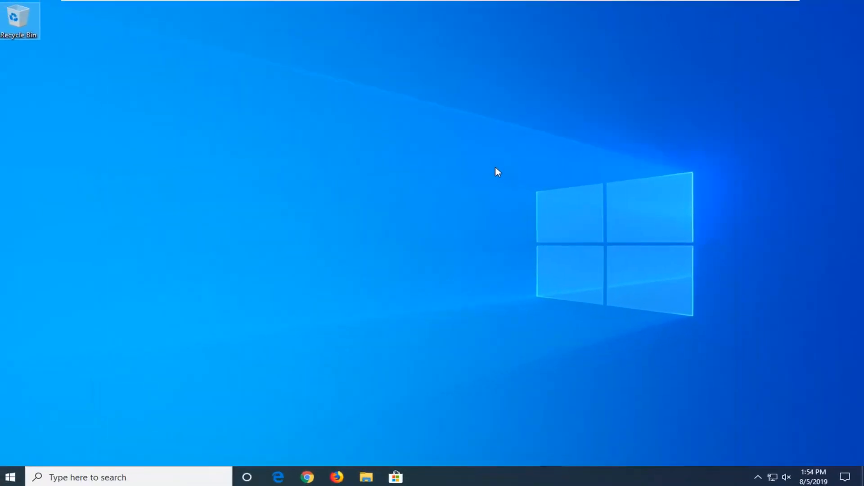
pyautogui.moveTo(486, 206)
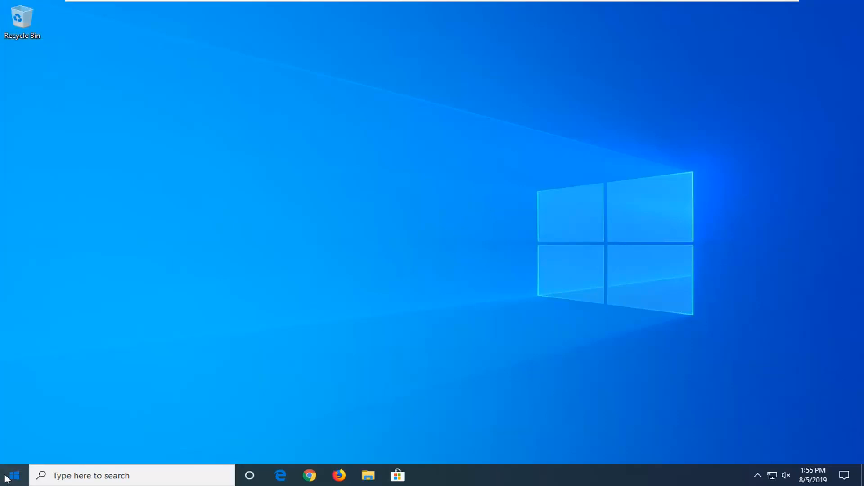
# Search the Start menu for 'run' to launch the Run dialog.
pyautogui.write('run')
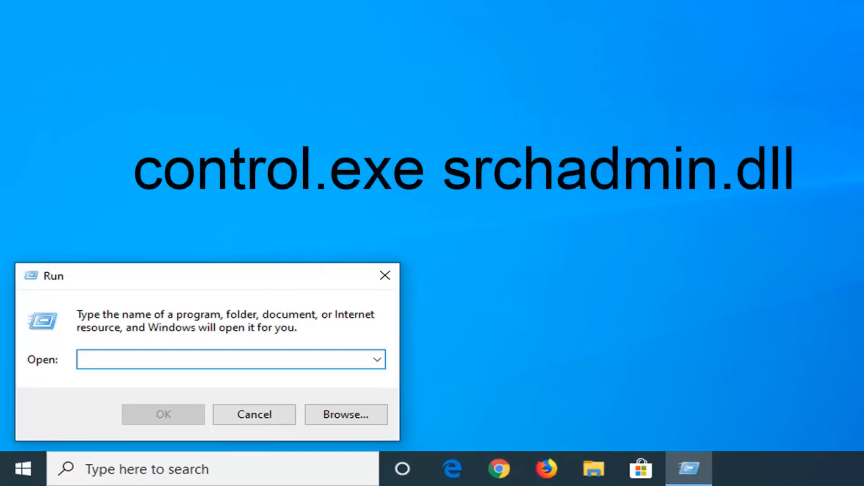
# Run 'control.exe srchadmin.dll' to open Indexing Options.
pyautogui.click(230, 359)
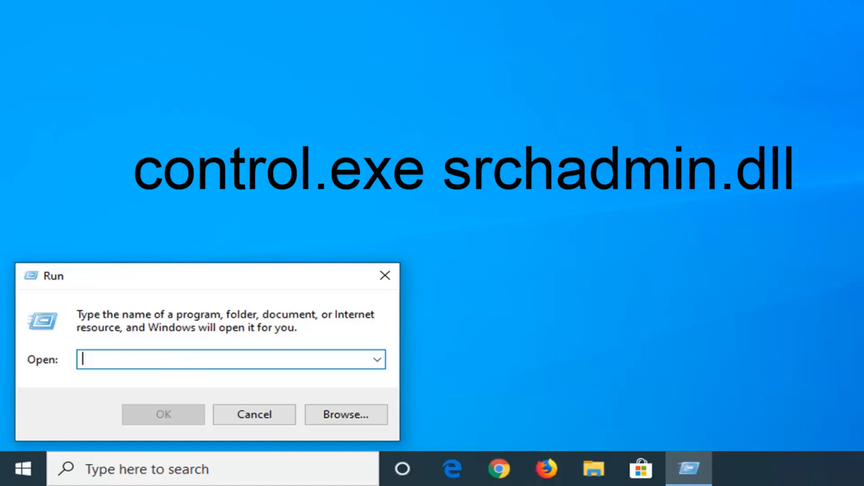
pyautogui.write('control.exe srchadmin.dll')
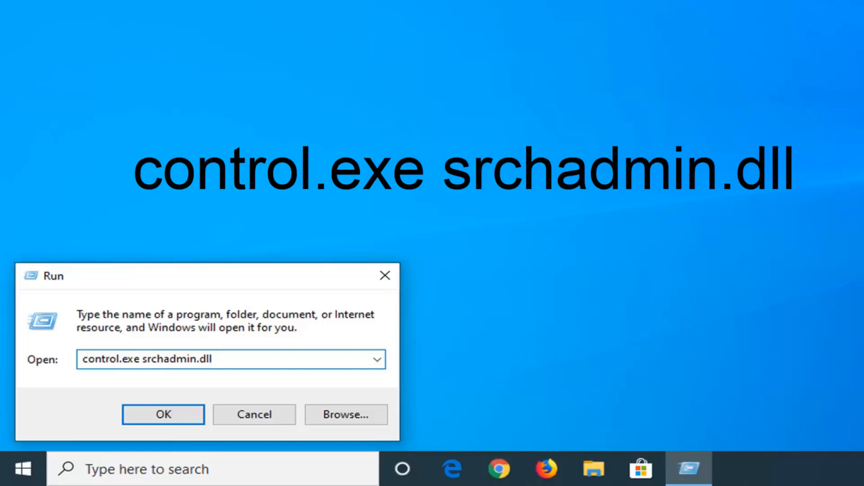
pyautogui.moveTo(542, 324)
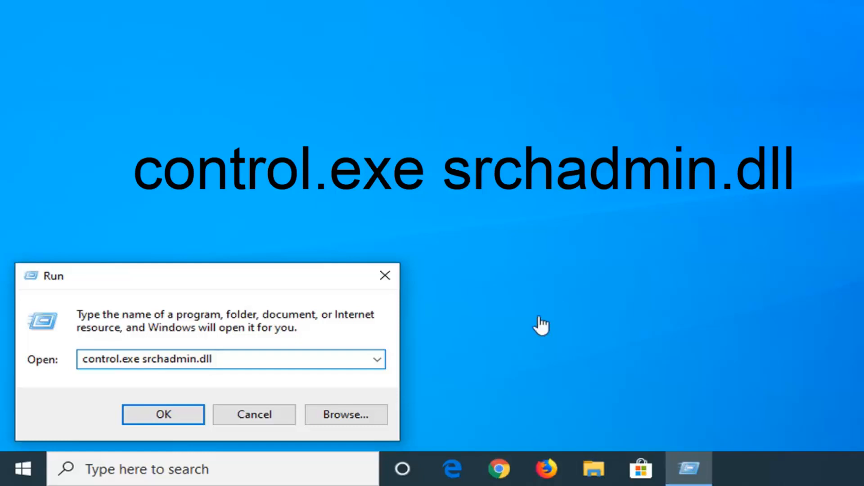
pyautogui.moveTo(203, 391)
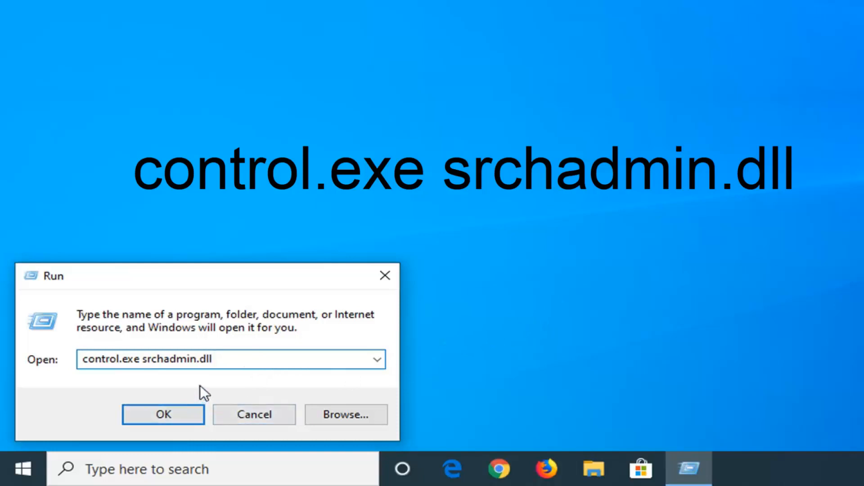
pyautogui.click(162, 414)
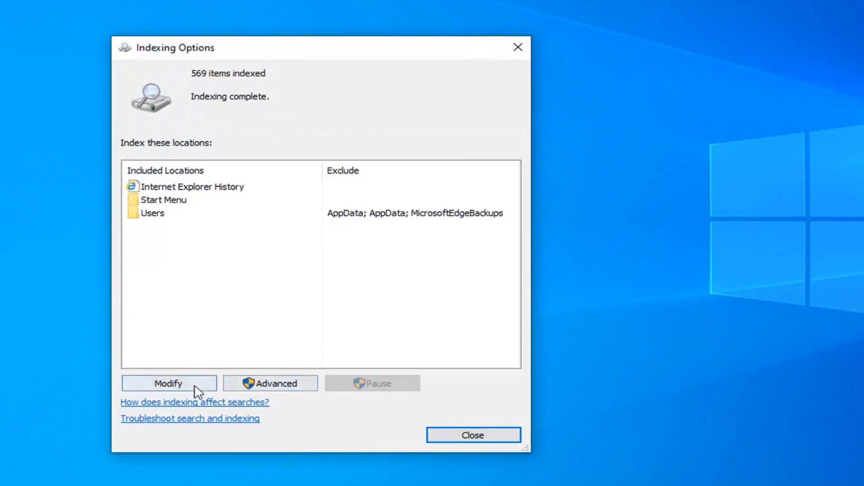
# Remove Internet Explorer History from indexed locations, keeping Start Menu and Users, then close.
pyautogui.click(169, 384)
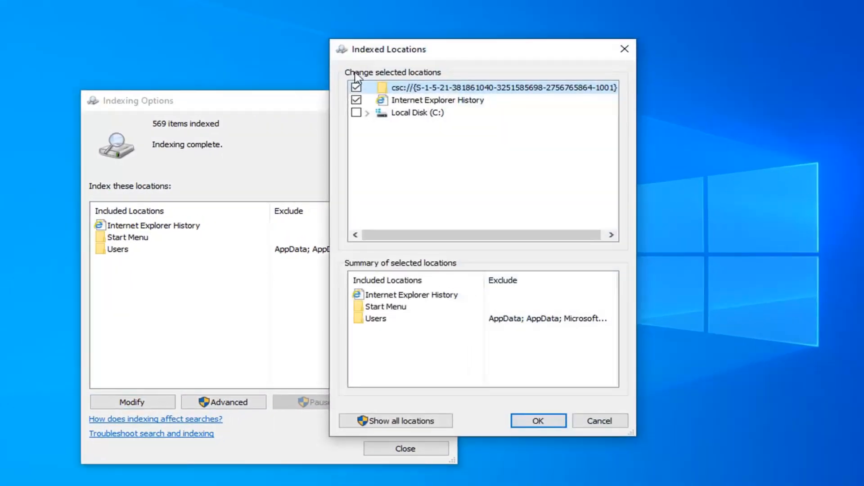
pyautogui.click(357, 87)
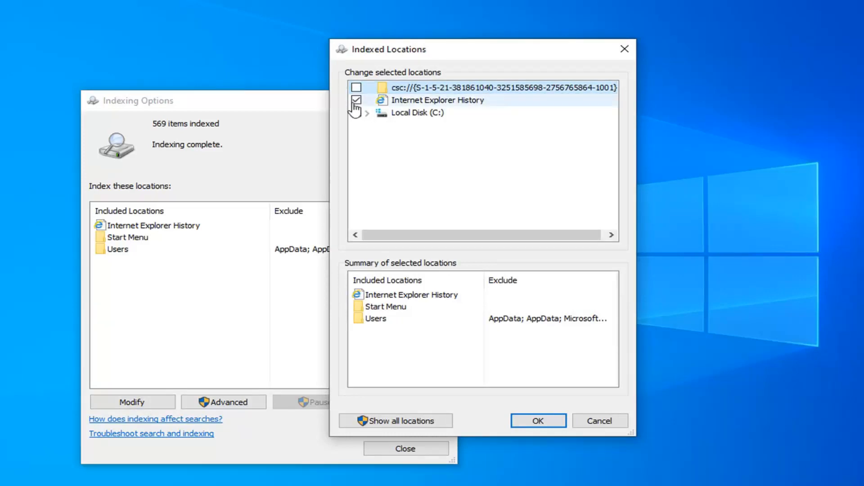
pyautogui.click(356, 87)
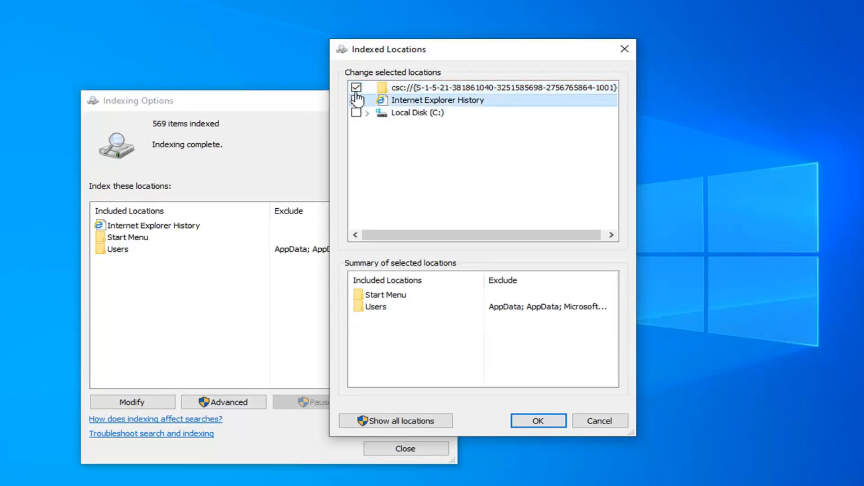
pyautogui.click(356, 87)
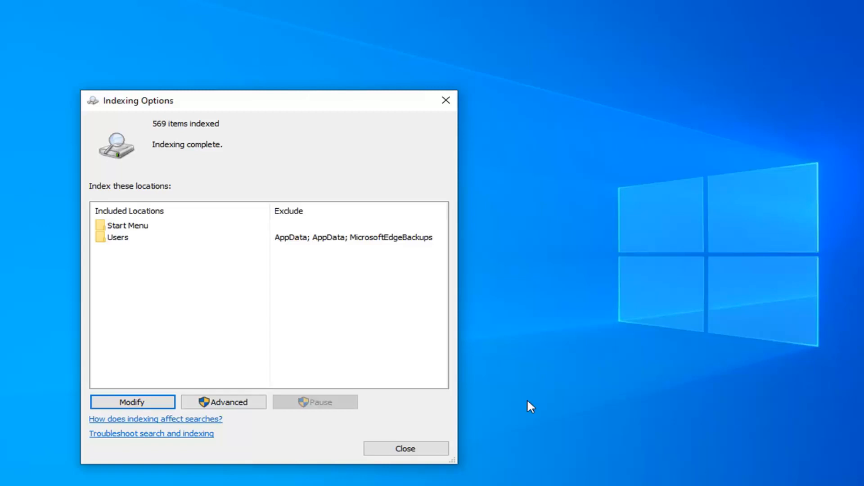
pyautogui.moveTo(383, 105)
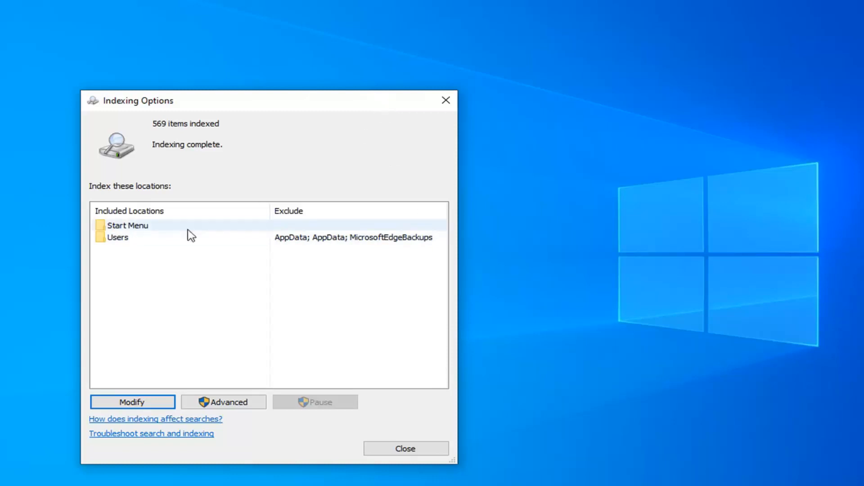
pyautogui.moveTo(217, 229)
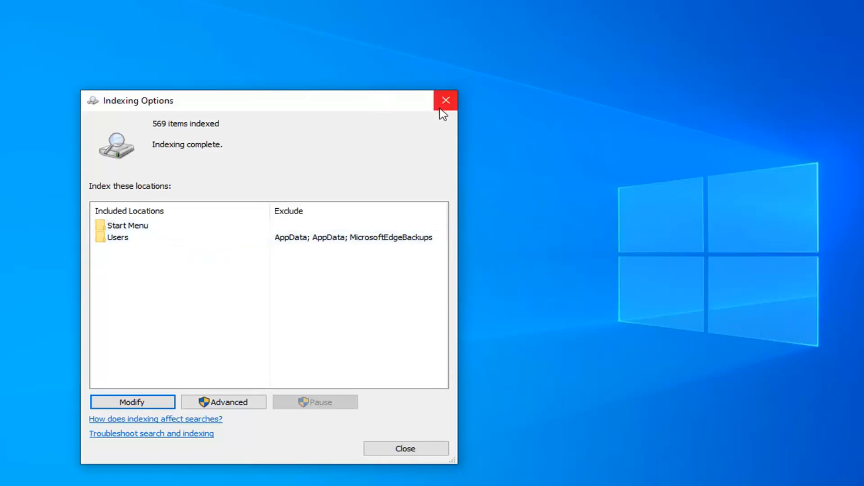
pyautogui.click(446, 100)
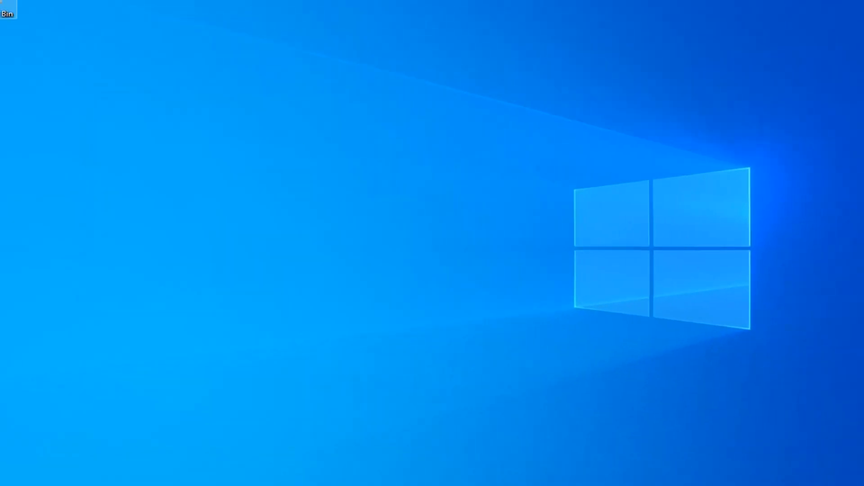